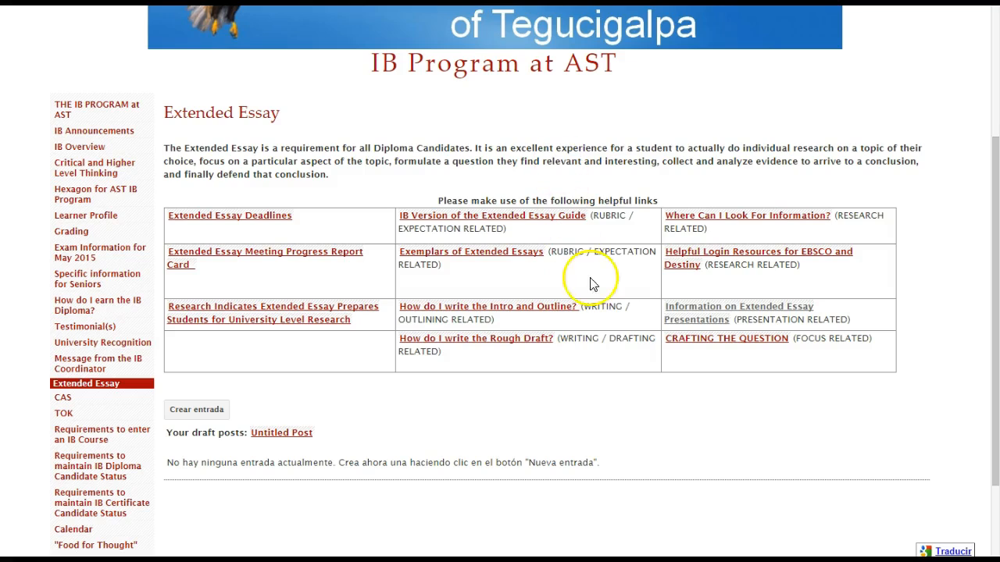
{"action": "mouse_move", "coordinate": [668, 318]}
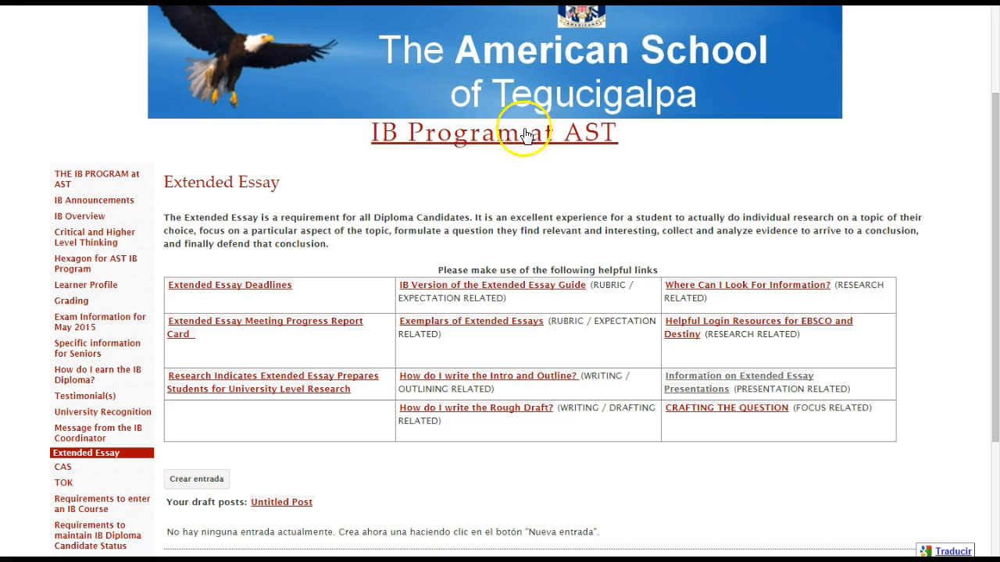
{"action": "mouse_move", "coordinate": [777, 367]}
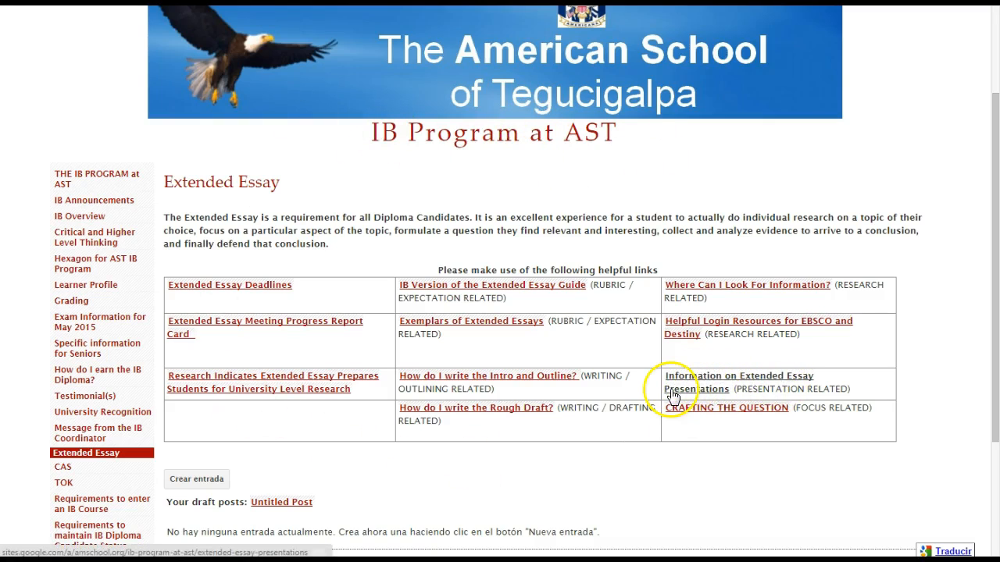
Open the 'Information on Extended Essay Presentations' page from the helpful links table
{"action": "left_click", "coordinate": [737, 381]}
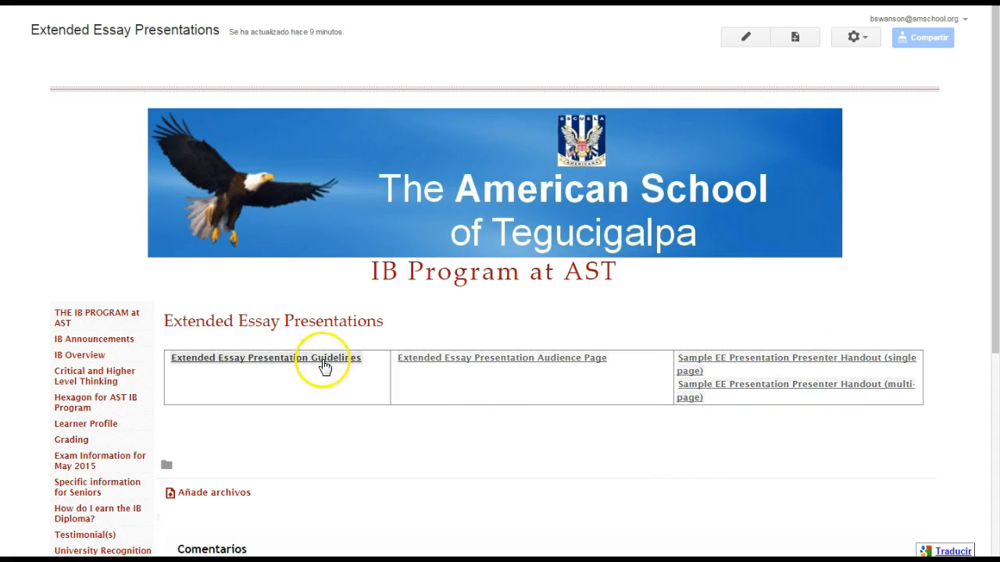
Open the Extended Essay Presentation Guidelines [2015-16] doc and scroll through its details
{"action": "left_click", "coordinate": [264, 358]}
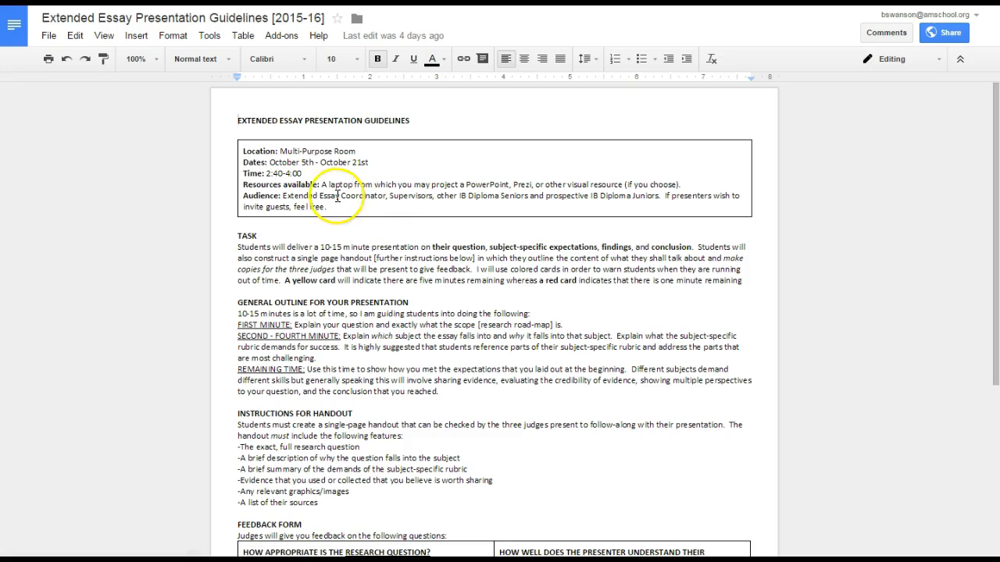
{"action": "scroll", "scroll_direction": "down", "scroll_amount": 3}
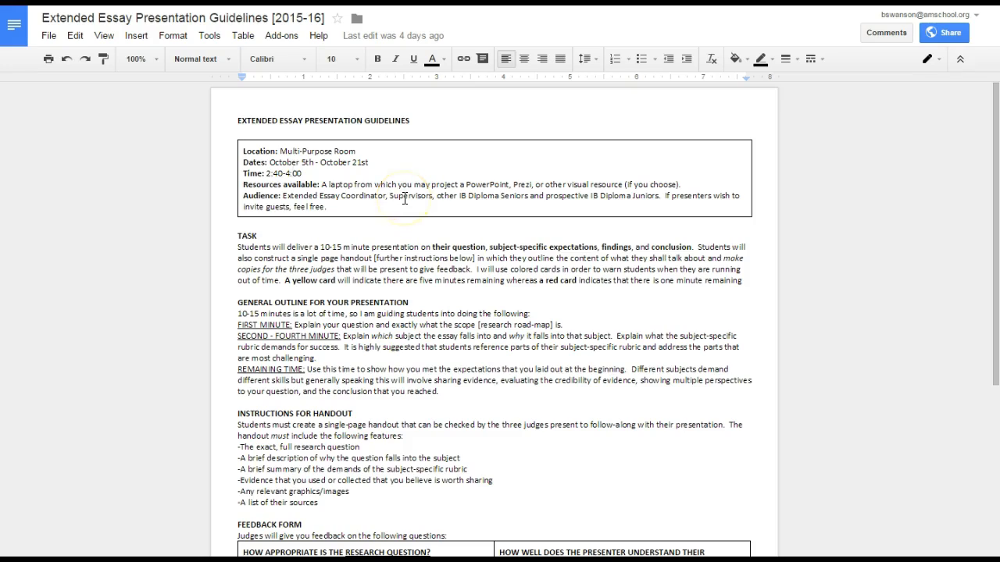
{"action": "mouse_move", "coordinate": [404, 197]}
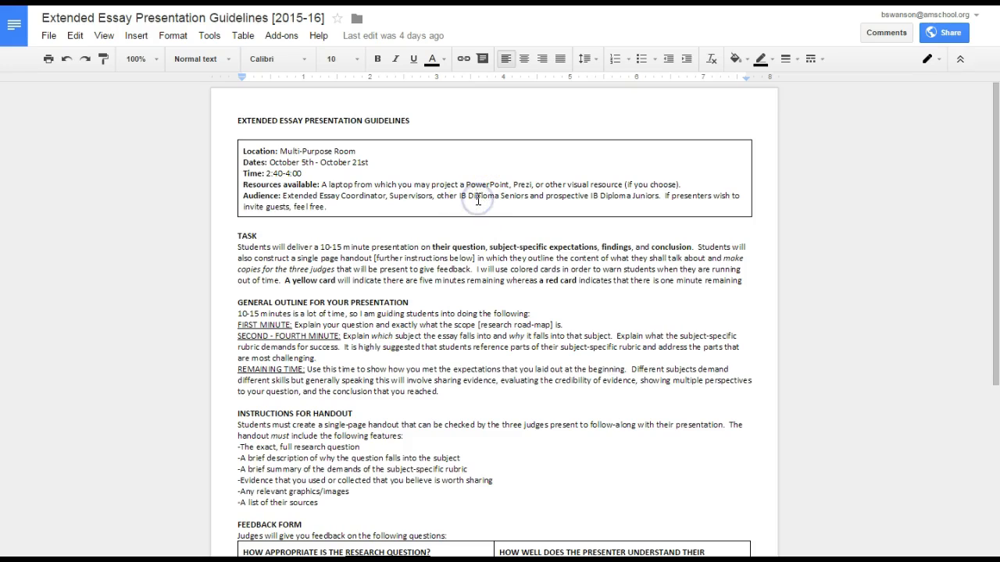
{"action": "mouse_move", "coordinate": [584, 193]}
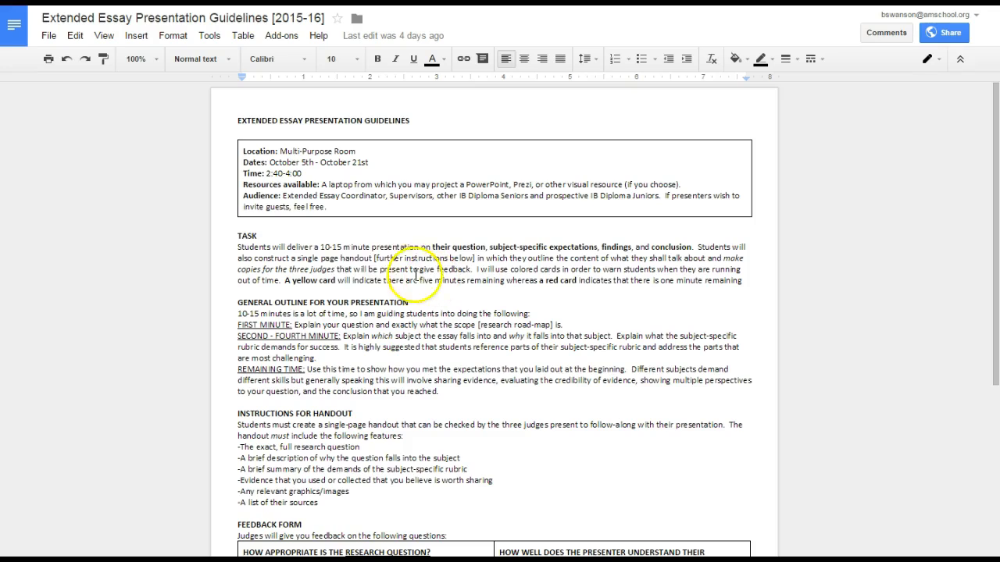
{"action": "mouse_move", "coordinate": [642, 246]}
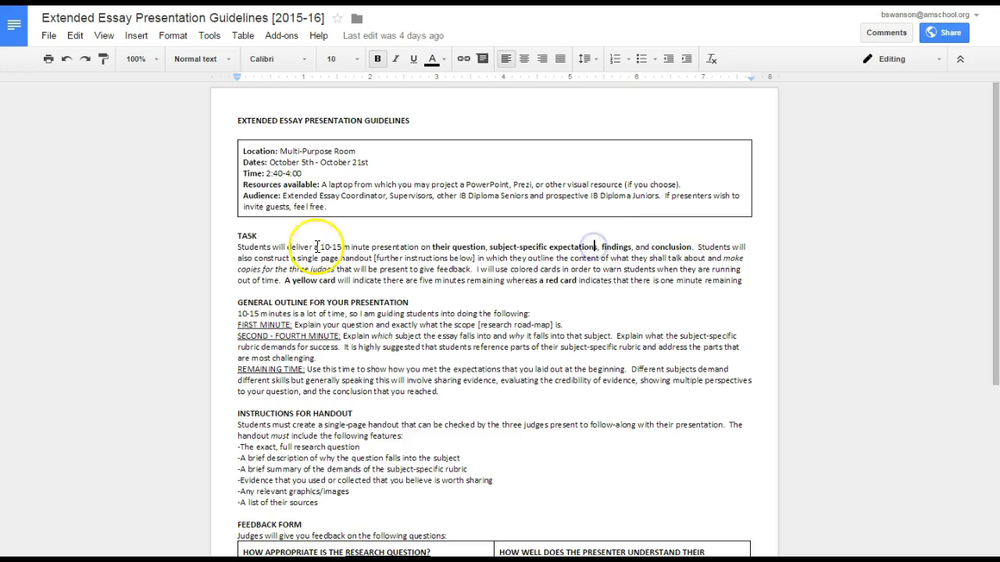
{"action": "double_click", "coordinate": [313, 269]}
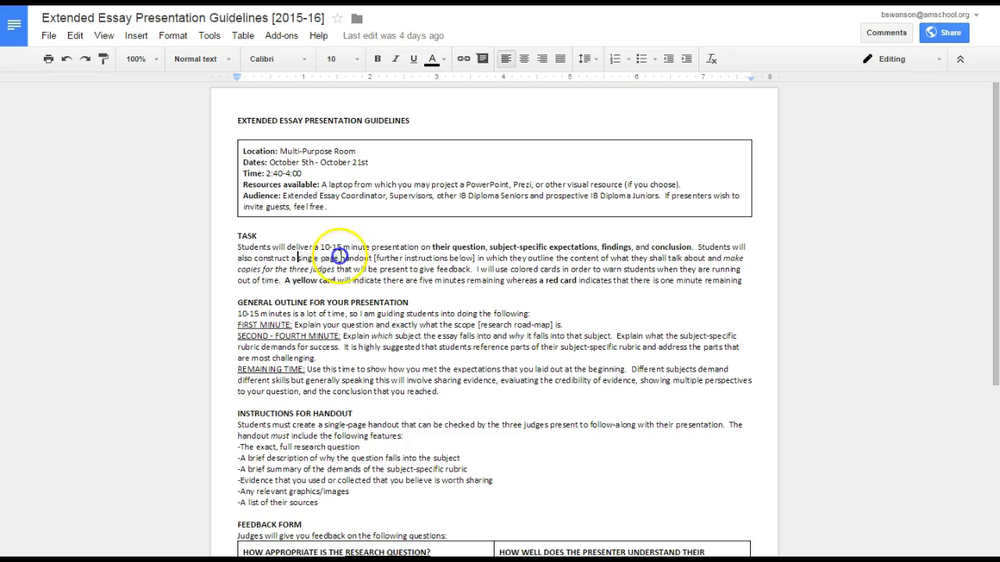
{"action": "left_click_drag", "start_coordinate": [299, 257], "coordinate": [476, 258]}
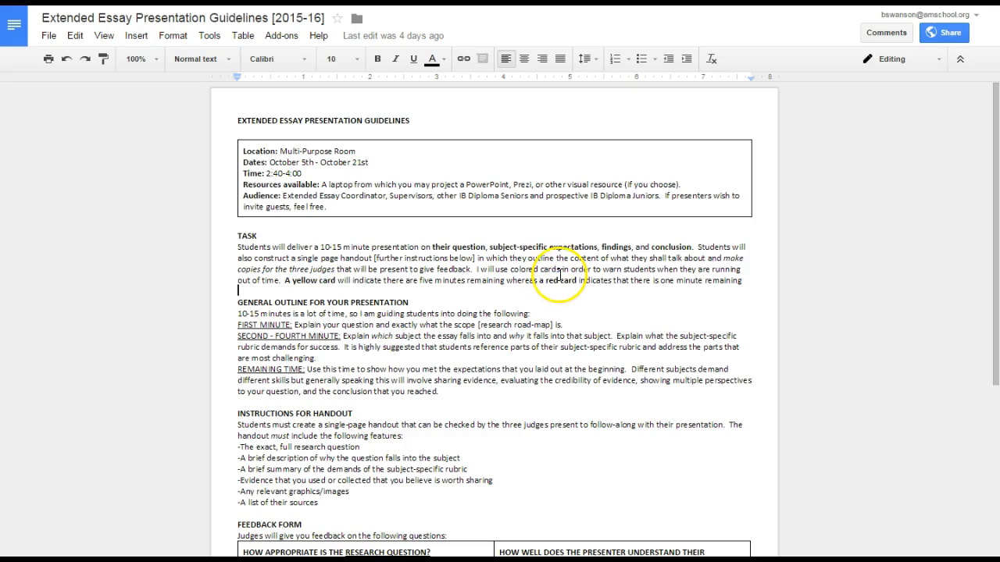
{"action": "double_click", "coordinate": [557, 281]}
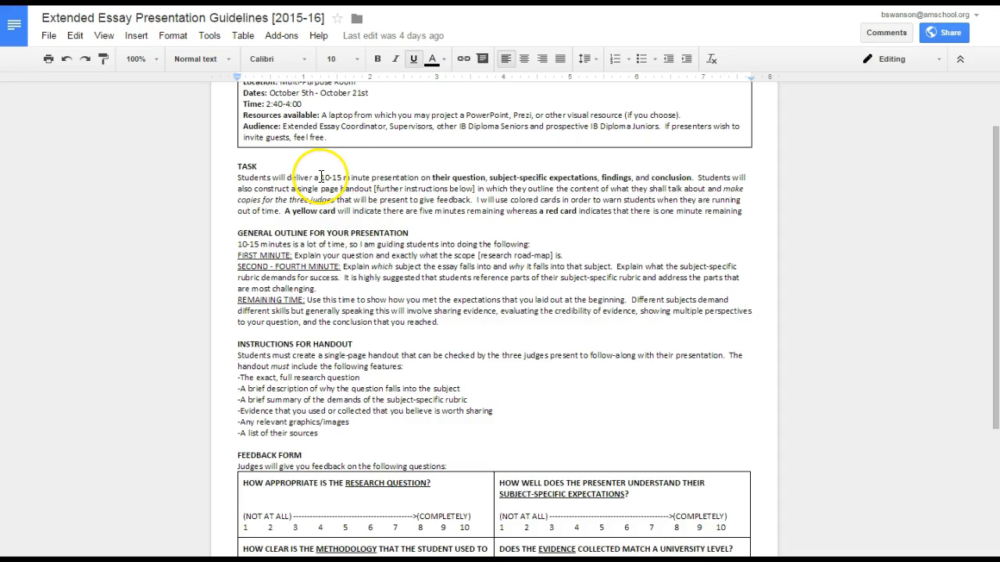
{"action": "left_click_drag", "start_coordinate": [320, 177], "coordinate": [418, 178]}
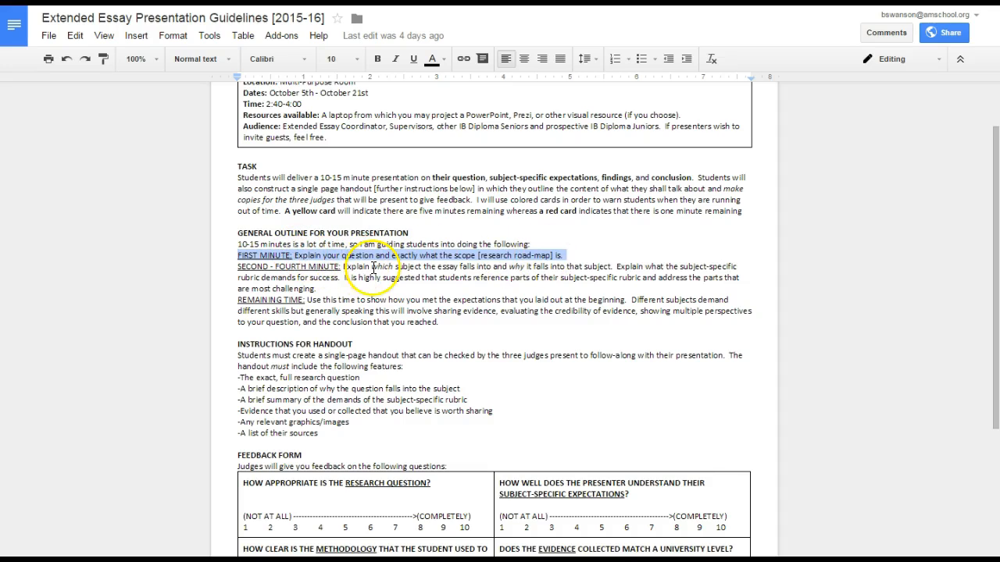
{"action": "left_click", "coordinate": [367, 264]}
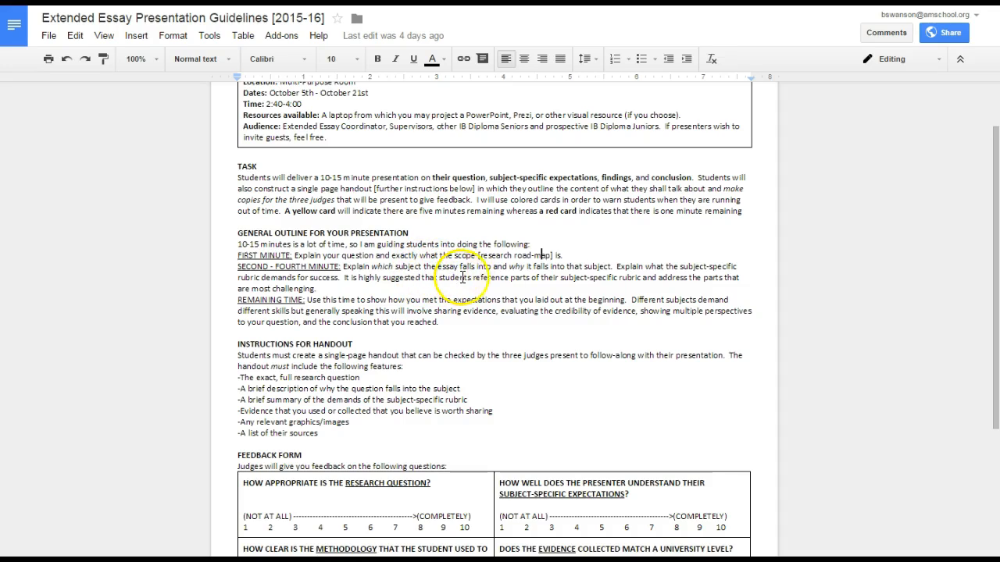
{"action": "left_click_drag", "start_coordinate": [507, 267], "coordinate": [616, 266]}
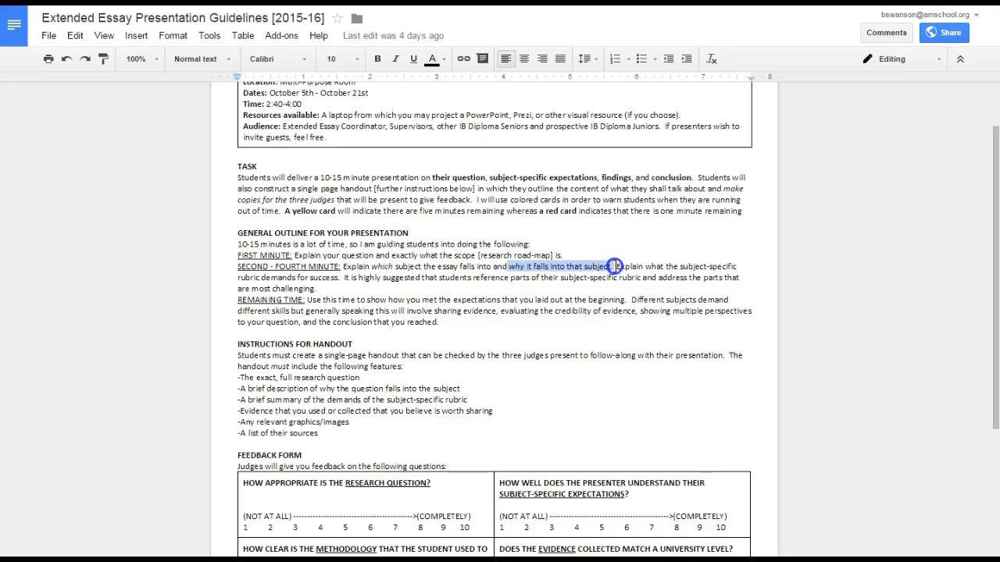
{"action": "left_click", "coordinate": [613, 266]}
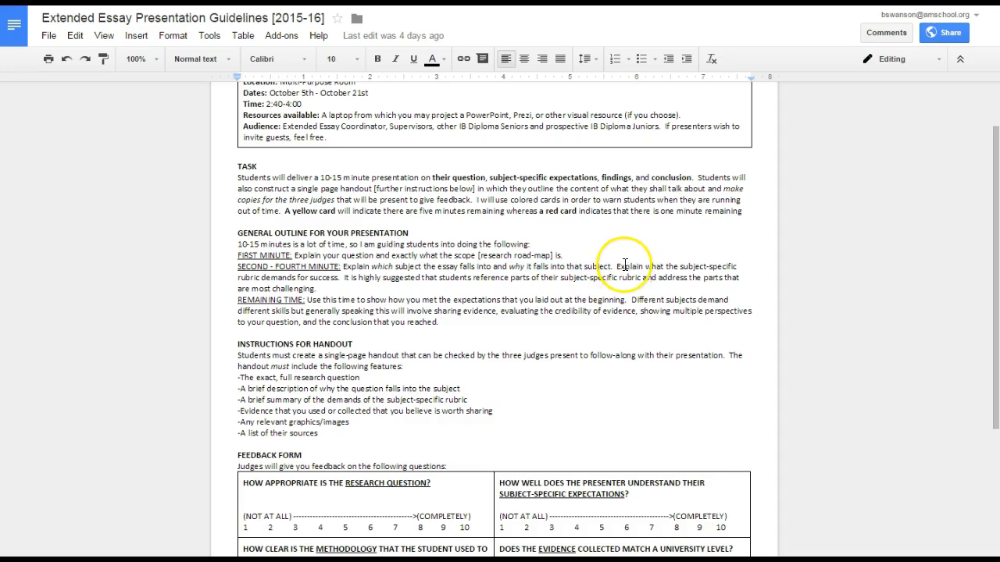
{"action": "mouse_move", "coordinate": [237, 276]}
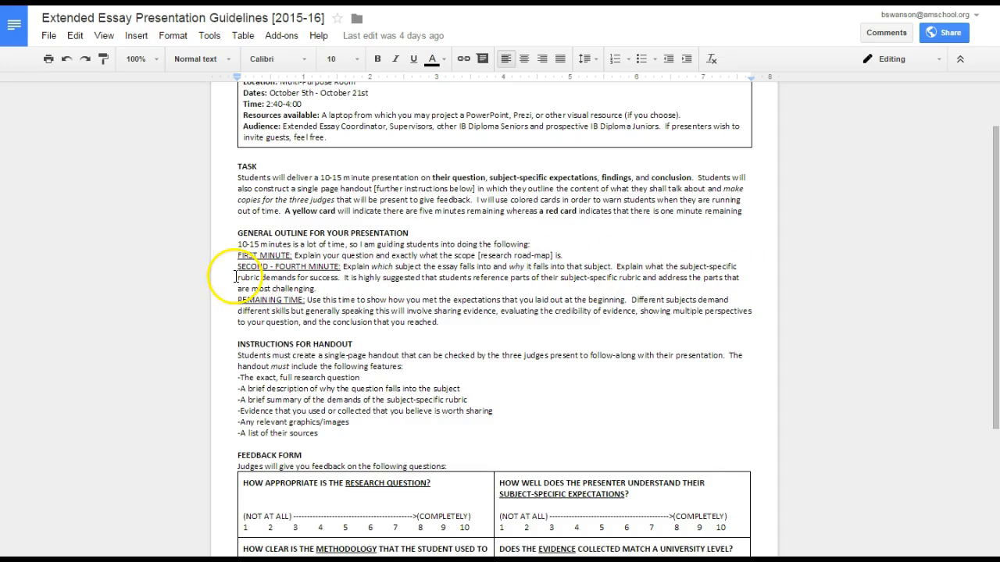
{"action": "left_click_drag", "start_coordinate": [239, 277], "coordinate": [341, 277]}
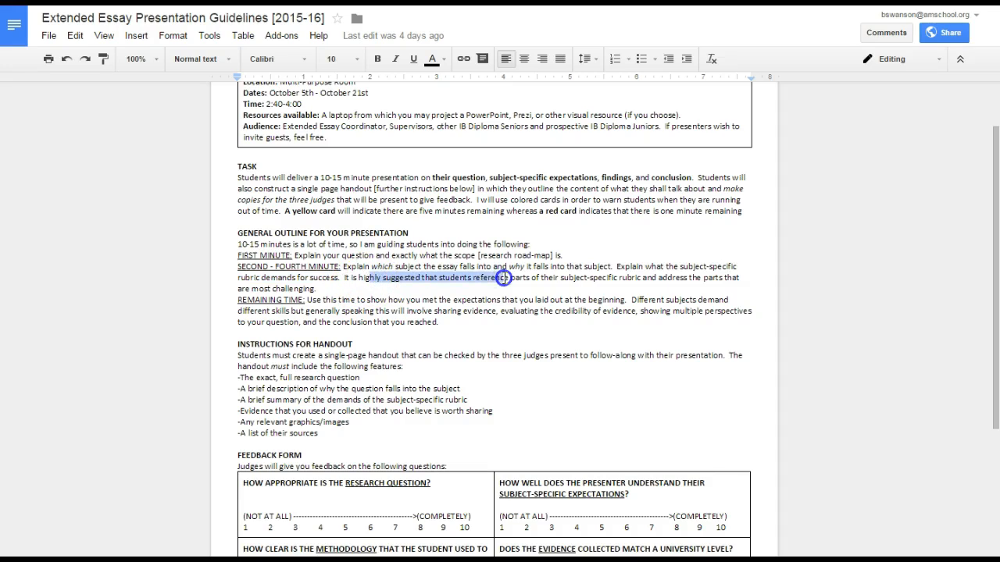
{"action": "left_click", "coordinate": [261, 290]}
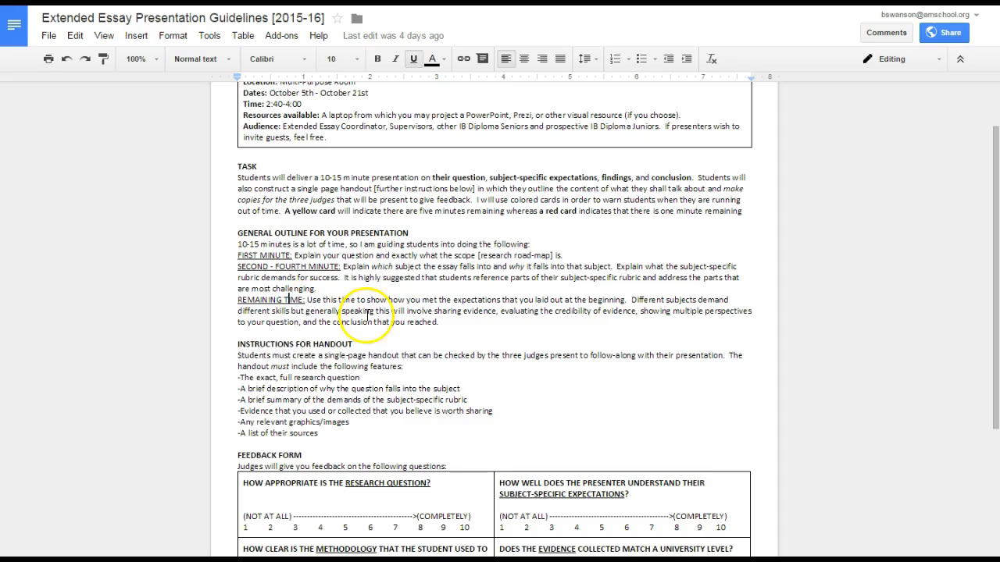
{"action": "left_click_drag", "start_coordinate": [501, 311], "coordinate": [634, 311]}
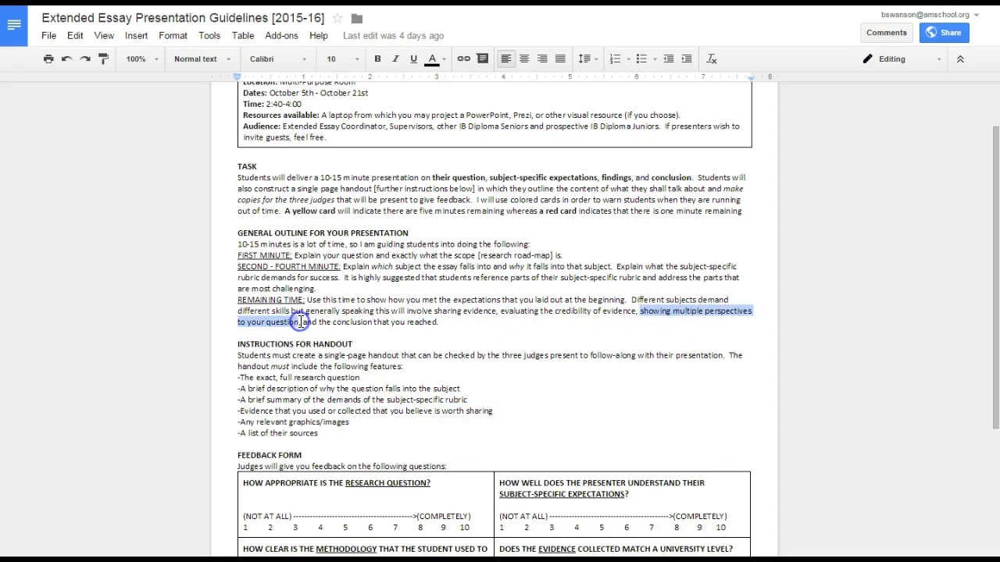
{"action": "left_click", "coordinate": [349, 323]}
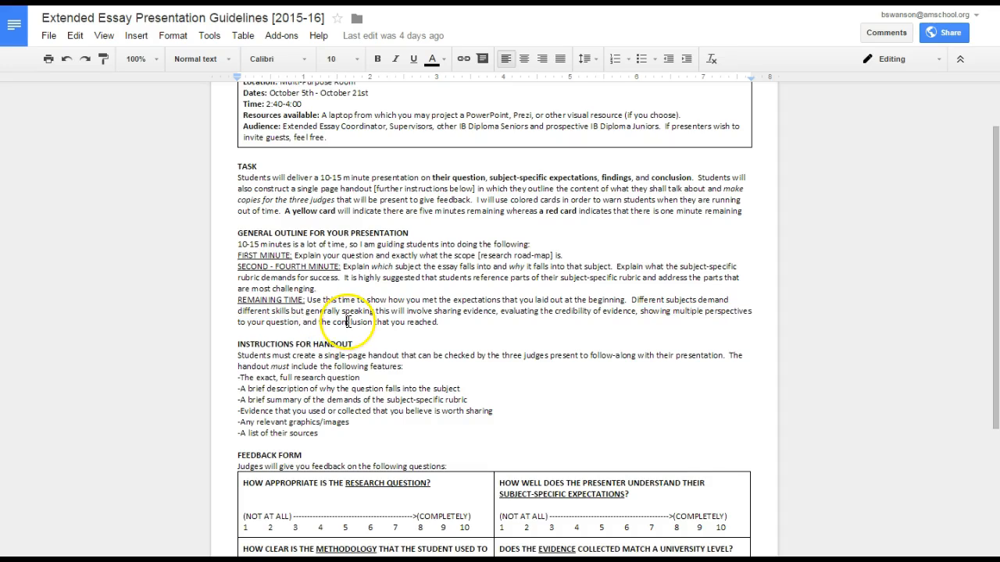
{"action": "left_click_drag", "start_coordinate": [327, 321], "coordinate": [440, 321]}
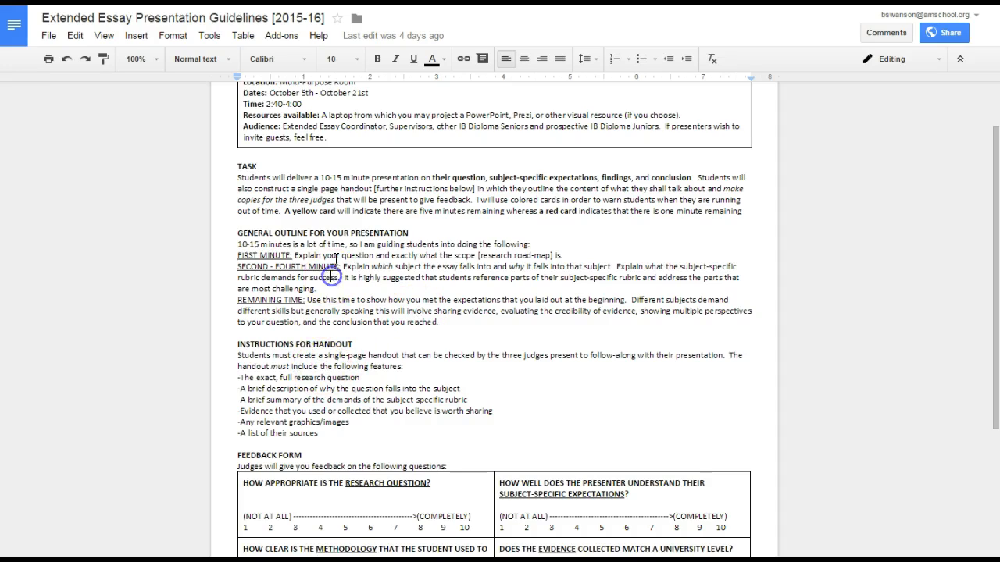
{"action": "scroll", "scroll_direction": "down", "scroll_amount": 3}
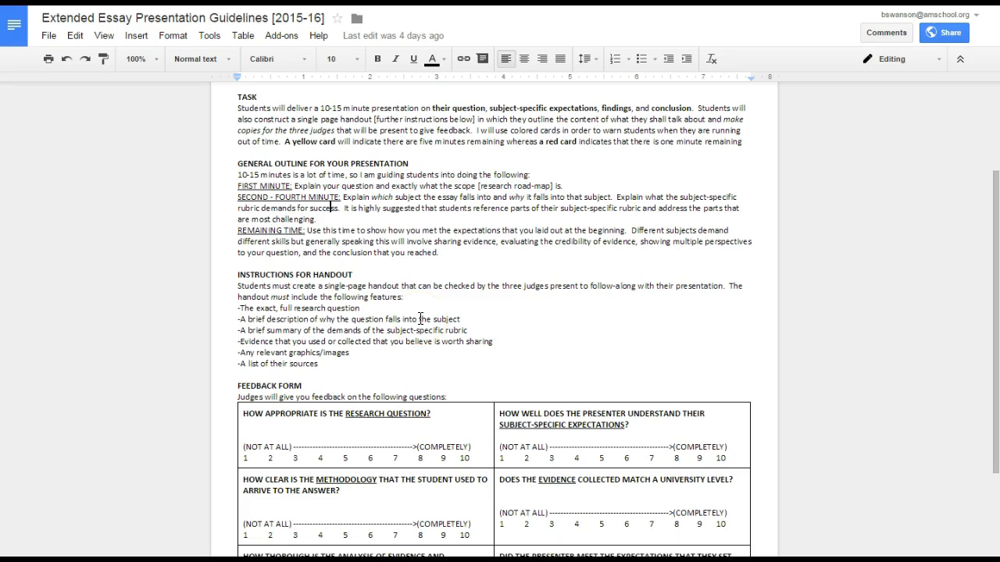
{"action": "mouse_move", "coordinate": [488, 316]}
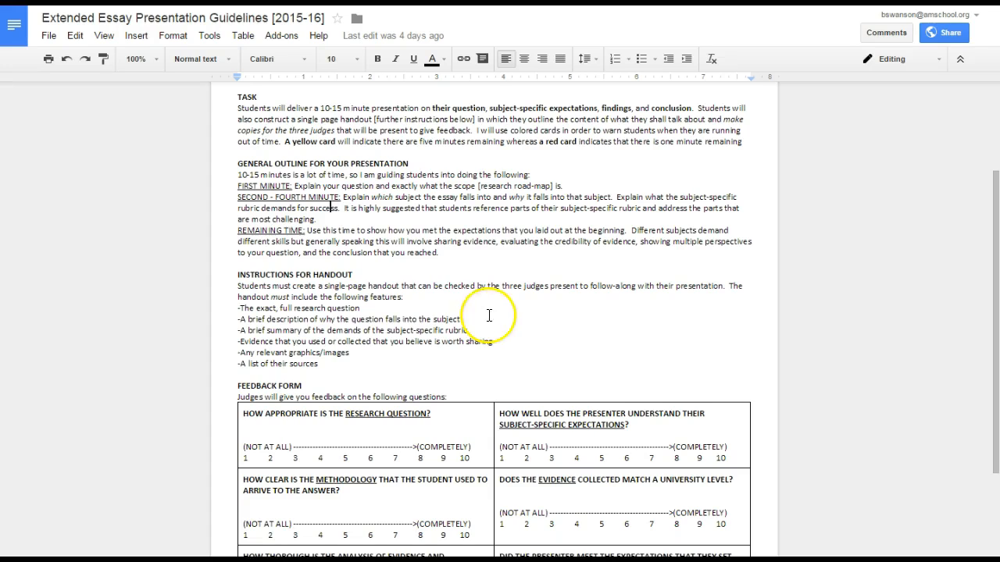
{"action": "left_click_drag", "start_coordinate": [239, 308], "coordinate": [336, 364]}
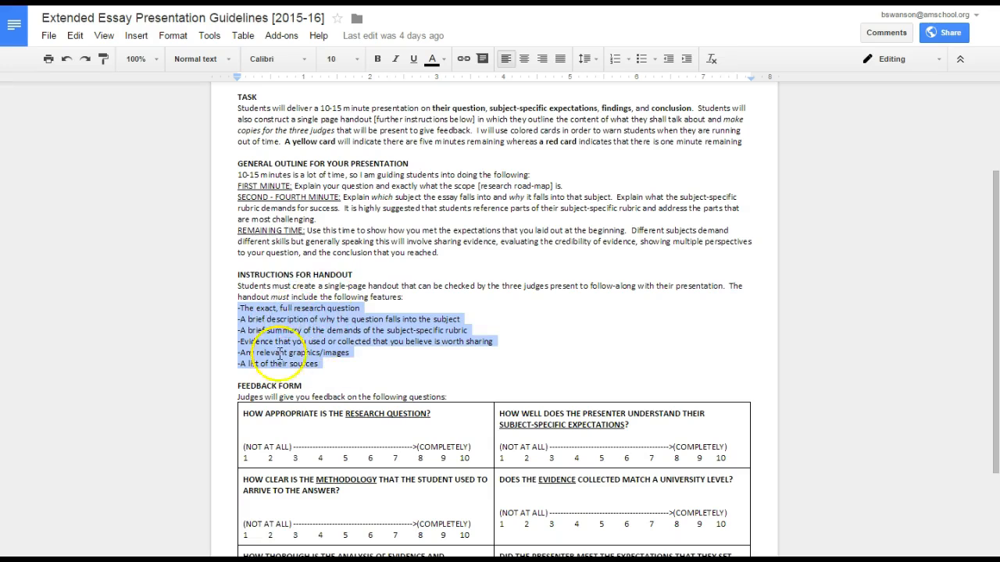
{"action": "left_click", "coordinate": [243, 305]}
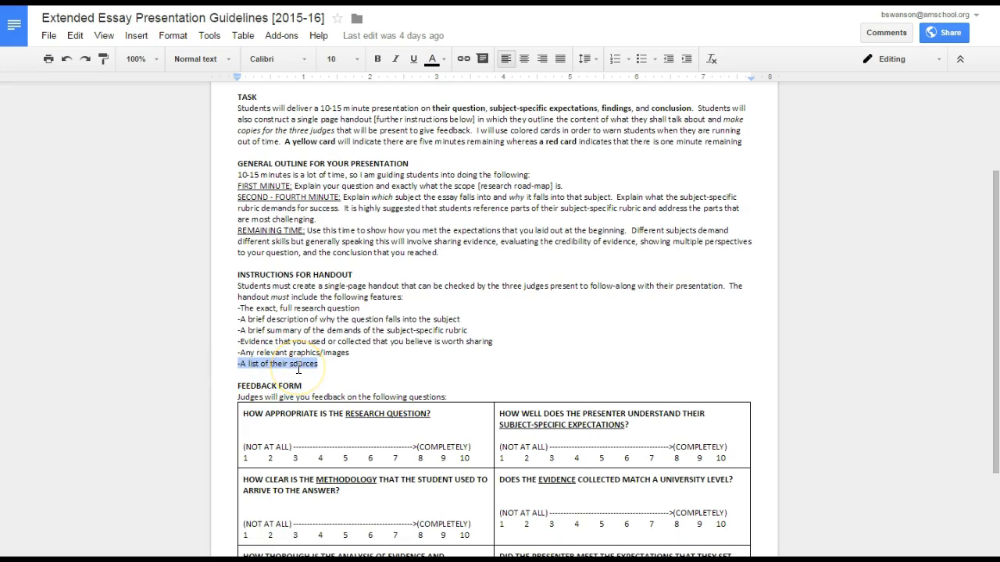
{"action": "scroll", "scroll_direction": "down", "scroll_amount": 3}
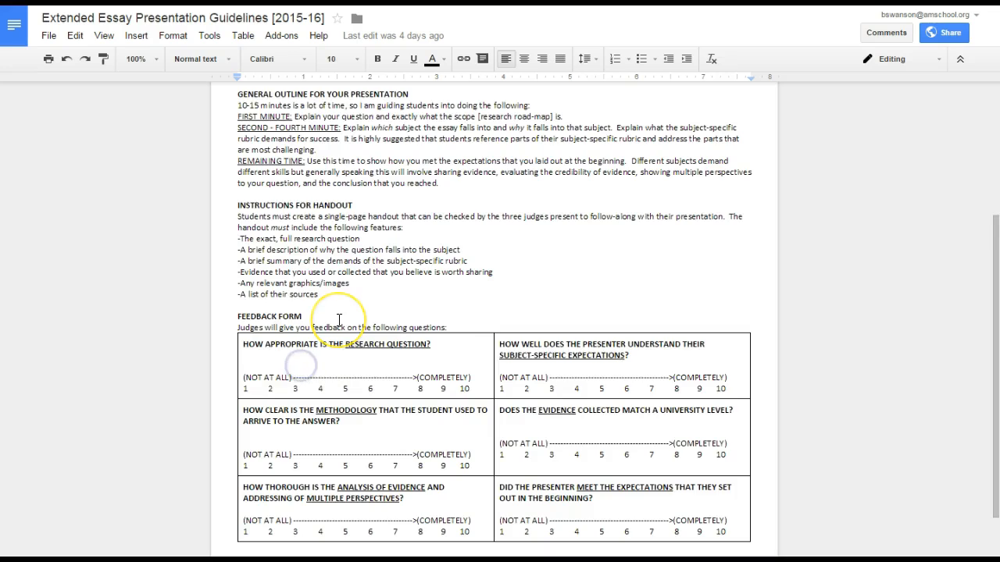
{"action": "scroll", "scroll_direction": "down", "scroll_amount": 3}
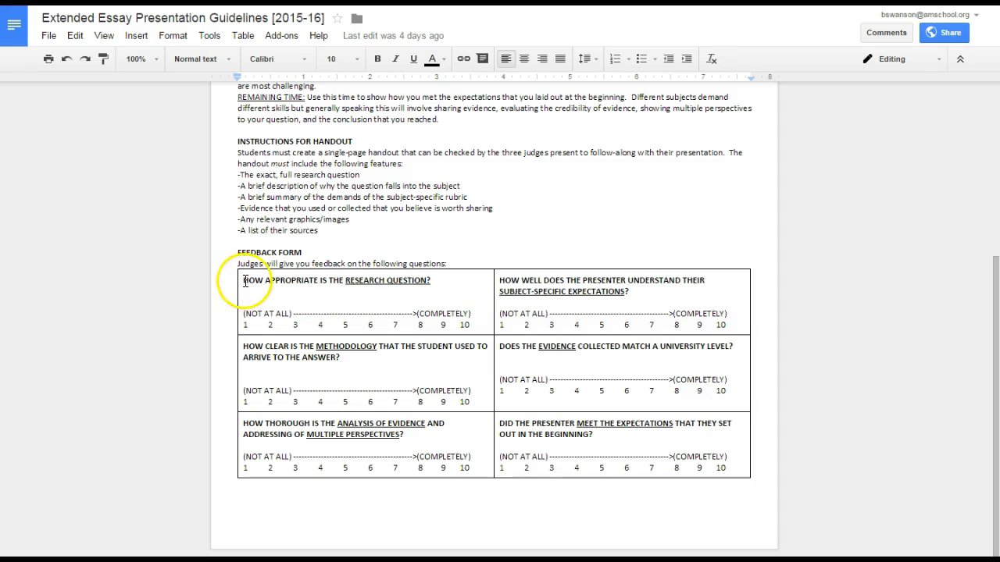
{"action": "mouse_move", "coordinate": [480, 303]}
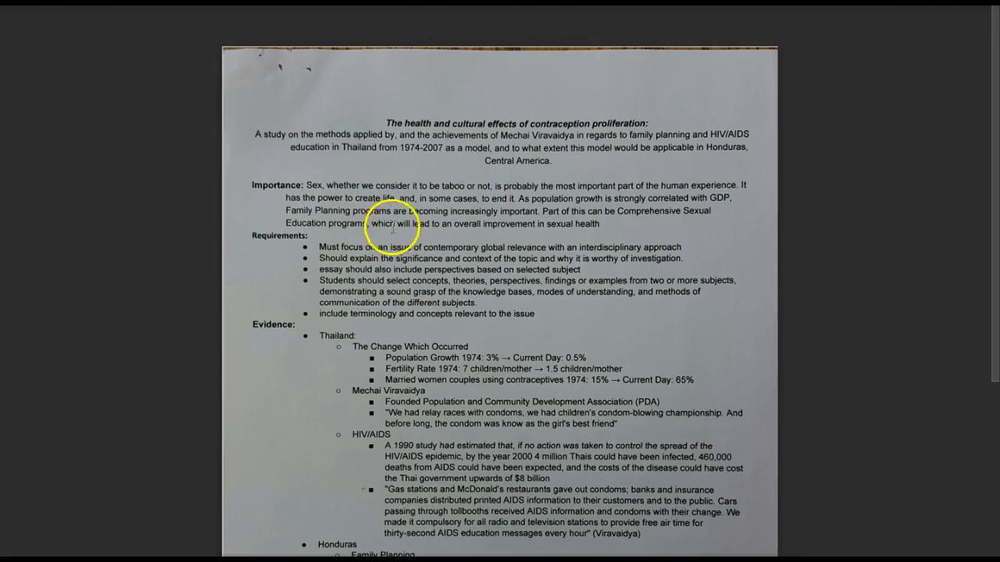
{"action": "mouse_move", "coordinate": [361, 150]}
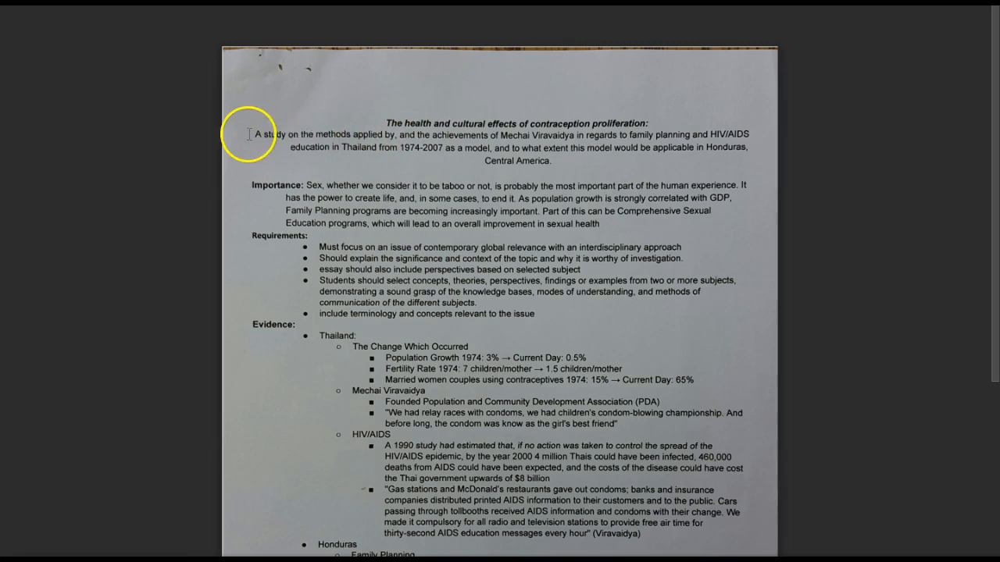
{"action": "mouse_move", "coordinate": [321, 191]}
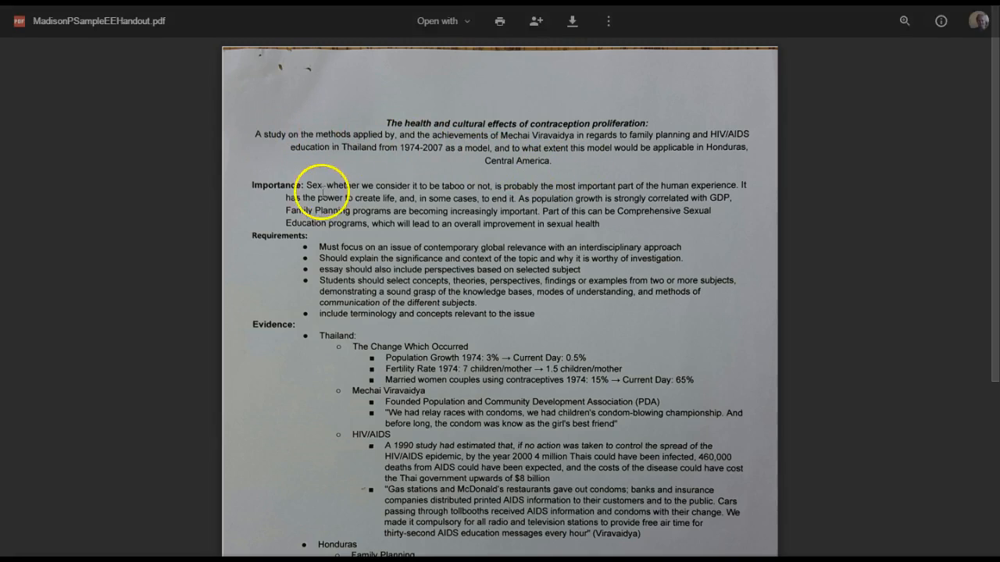
{"action": "mouse_move", "coordinate": [374, 183]}
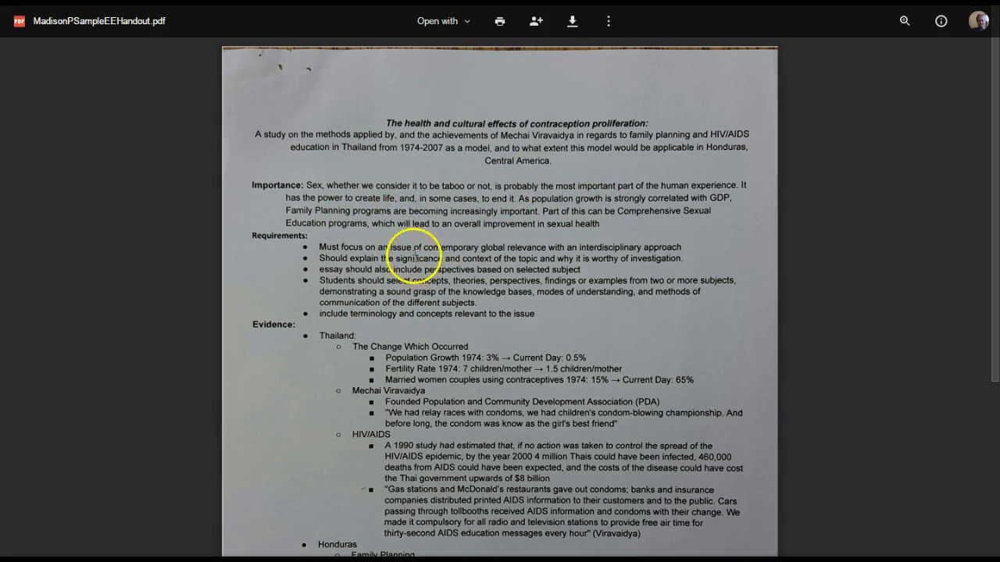
Scroll through the single-page MadisonPSampleEEHandout.pdf on contraception proliferation
{"action": "scroll", "scroll_direction": "down", "scroll_amount": 3}
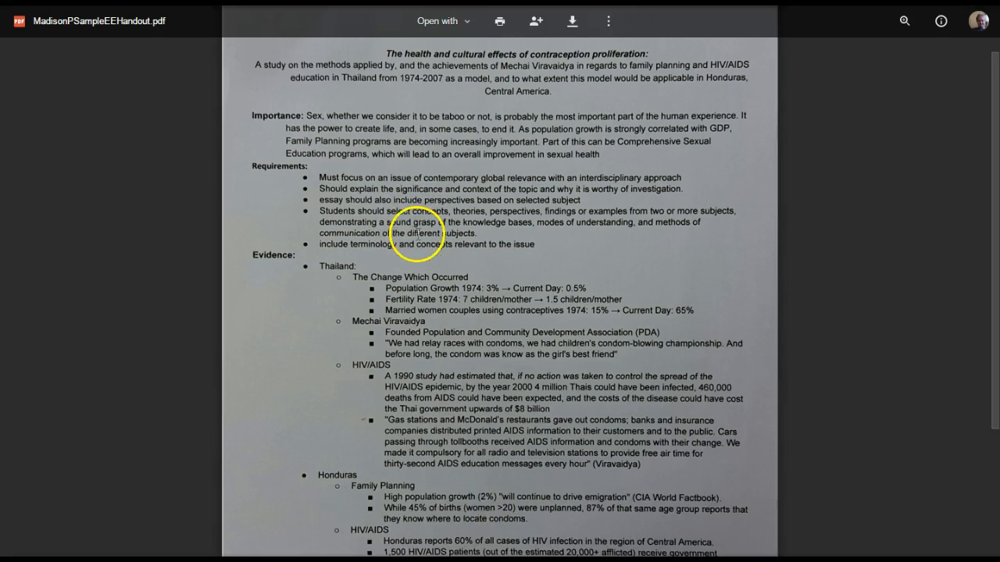
{"action": "scroll", "scroll_direction": "down", "scroll_amount": 3}
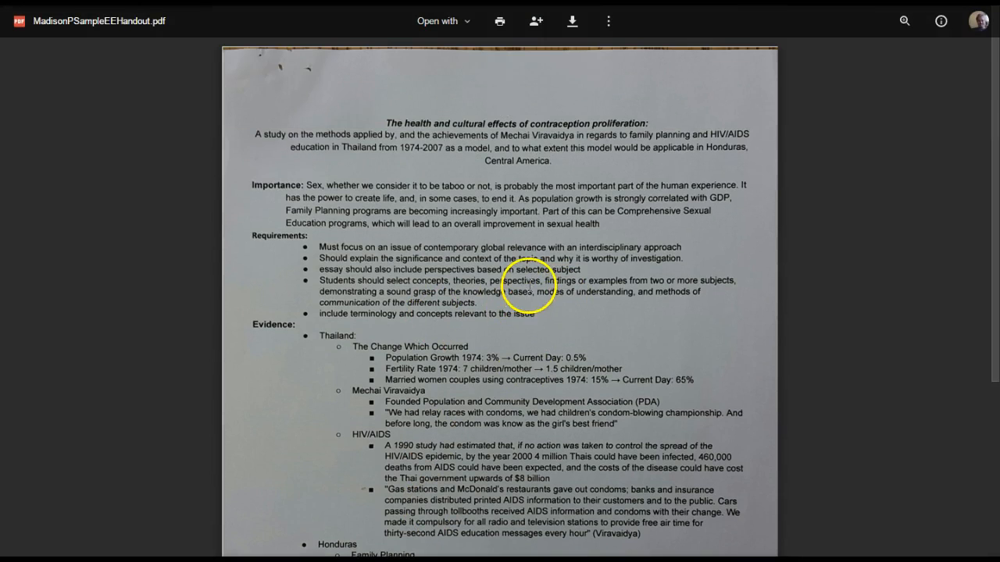
{"action": "scroll", "scroll_direction": "down", "scroll_amount": 3}
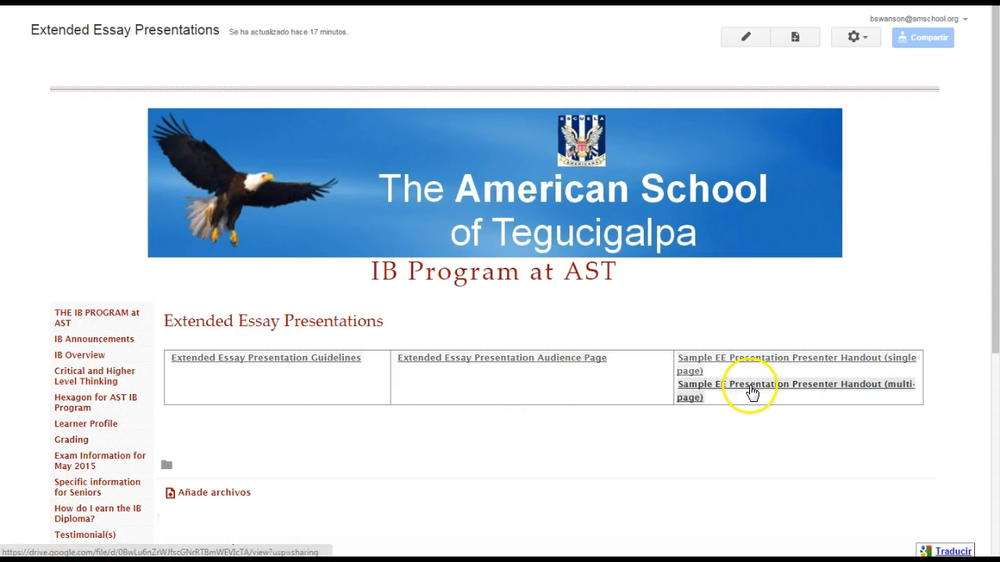
Open BayTSampleEEHandout.pdf and scroll through its four pages to the images page
{"action": "left_click", "coordinate": [750, 387]}
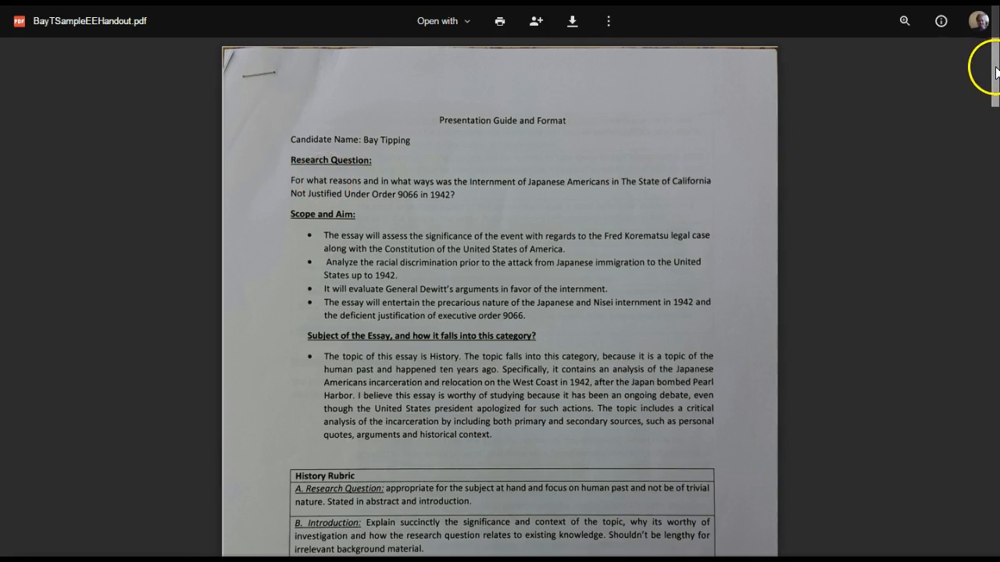
{"action": "scroll", "scroll_direction": "down", "scroll_amount": 3}
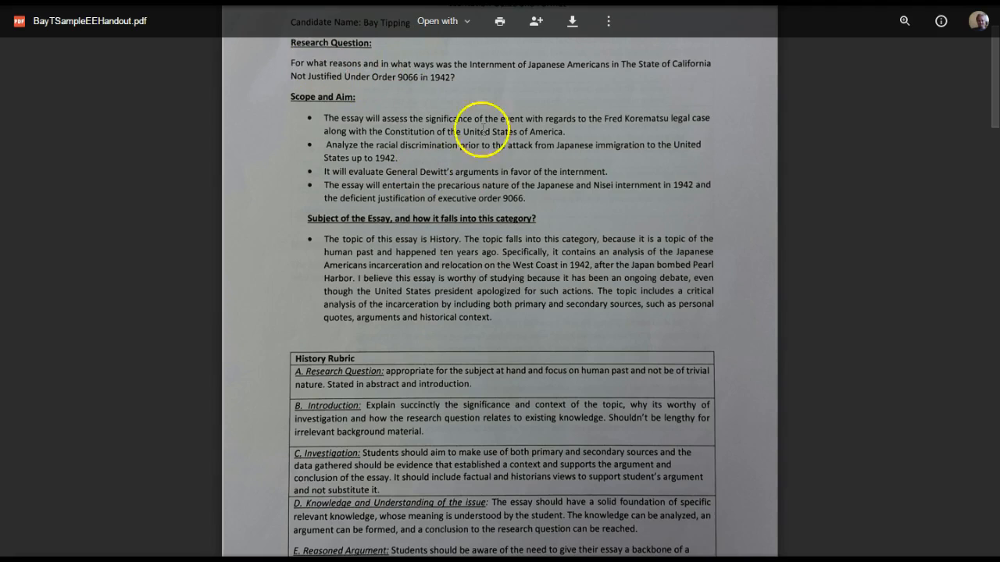
{"action": "scroll", "scroll_direction": "down", "scroll_amount": 3}
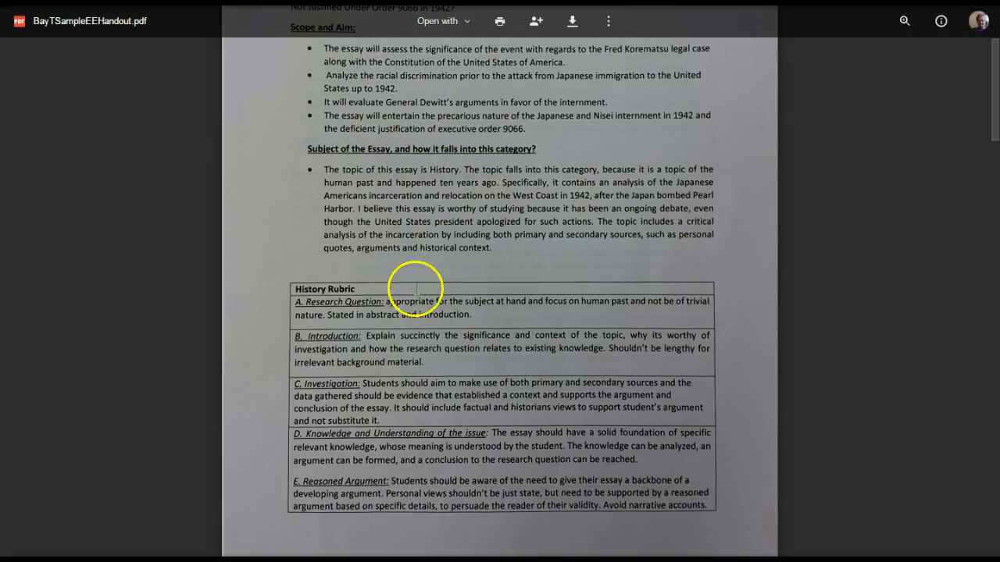
{"action": "mouse_move", "coordinate": [386, 272]}
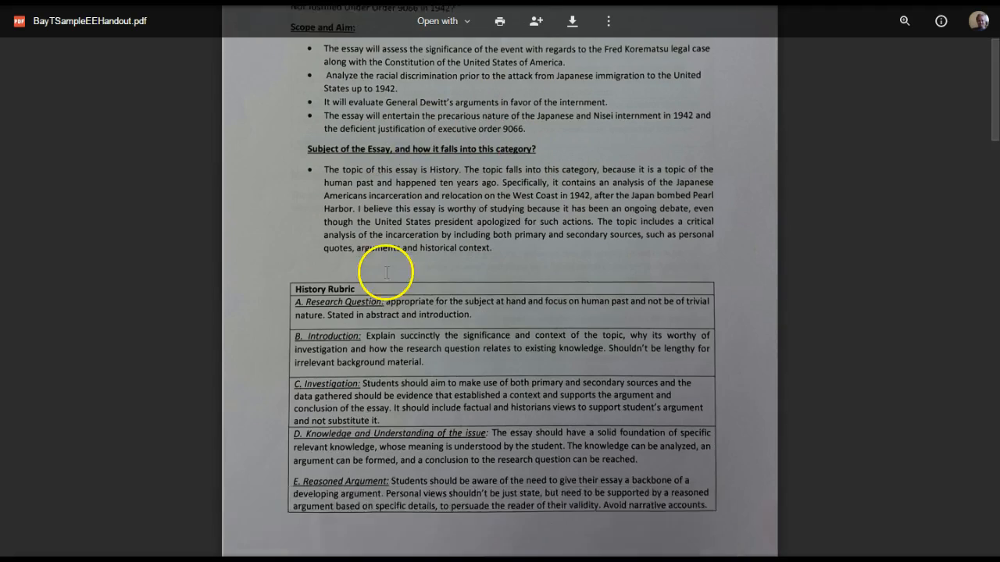
{"action": "scroll", "scroll_direction": "down", "scroll_amount": 3}
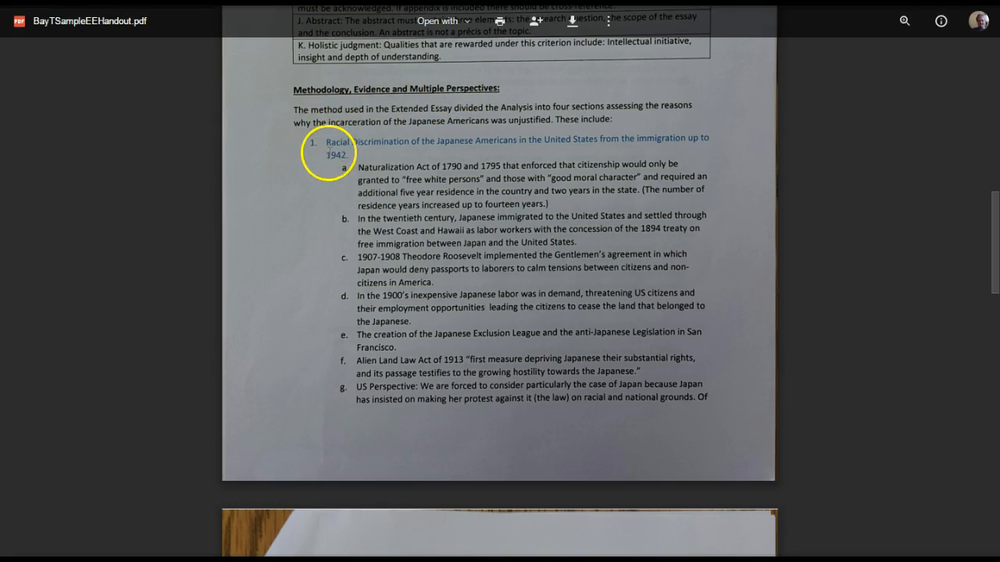
{"action": "mouse_move", "coordinate": [367, 173]}
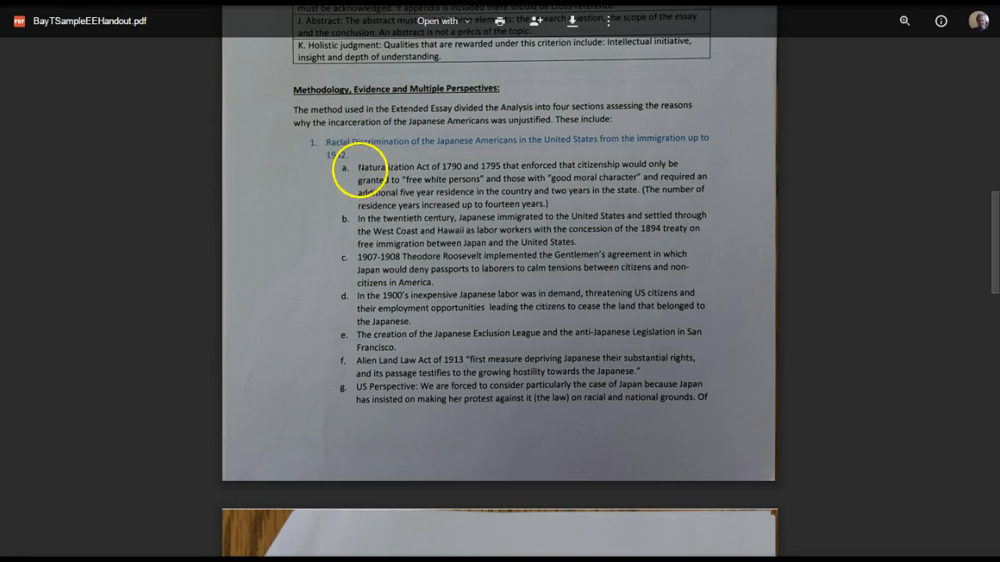
{"action": "scroll", "scroll_direction": "down", "scroll_amount": 3}
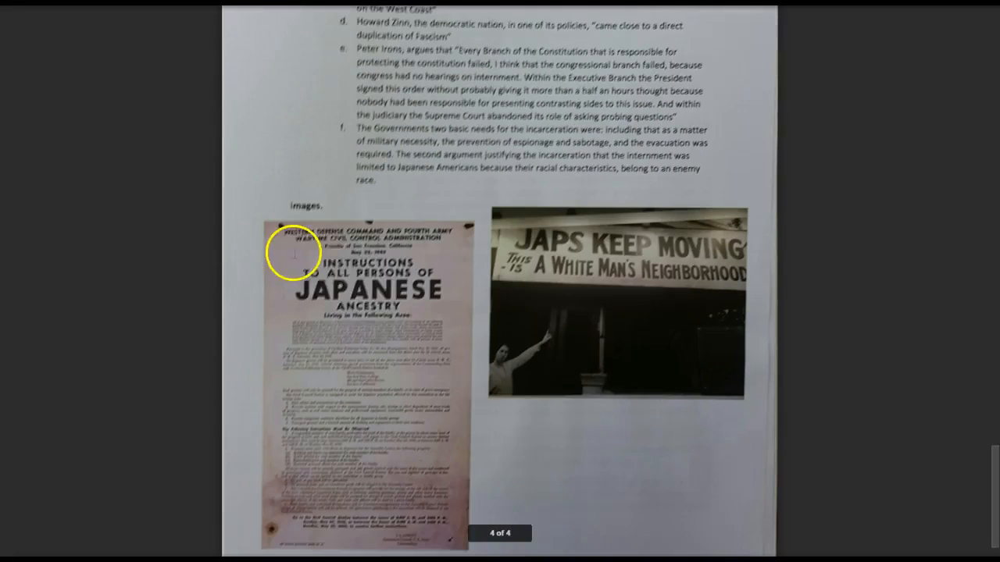
{"action": "scroll", "scroll_direction": "up", "scroll_amount": 3}
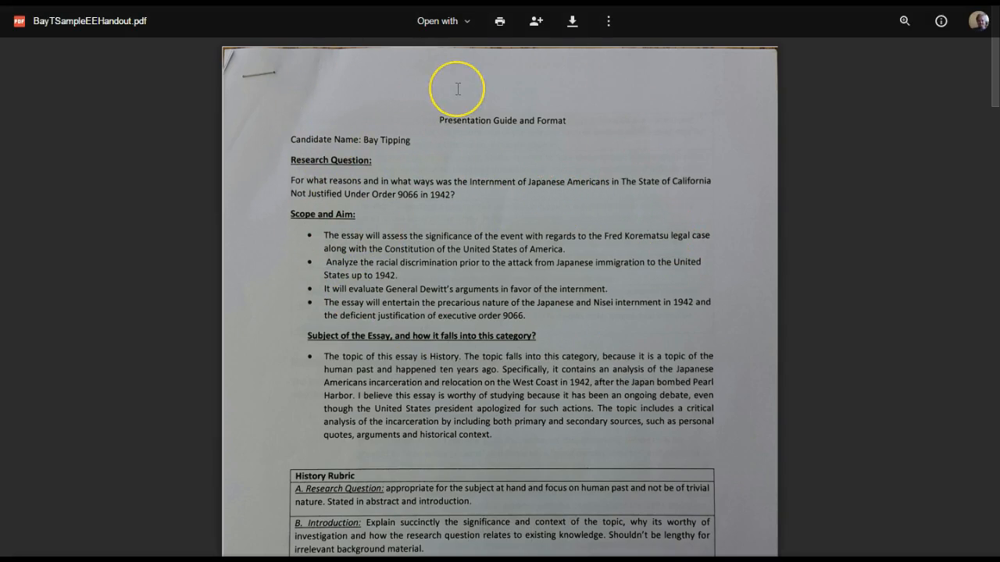
{"action": "mouse_move", "coordinate": [416, 126]}
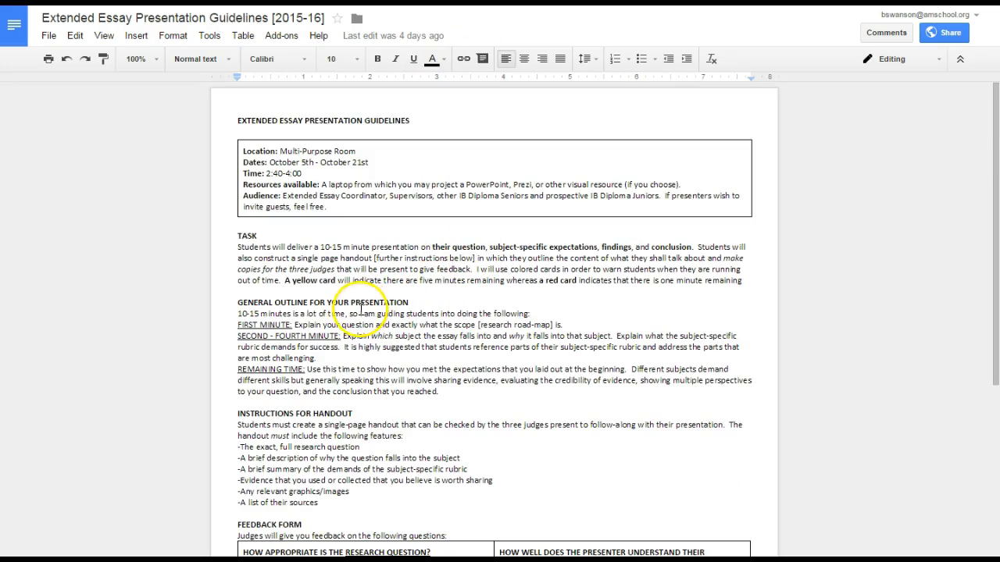
{"action": "left_click_drag", "start_coordinate": [355, 247], "coordinate": [285, 258]}
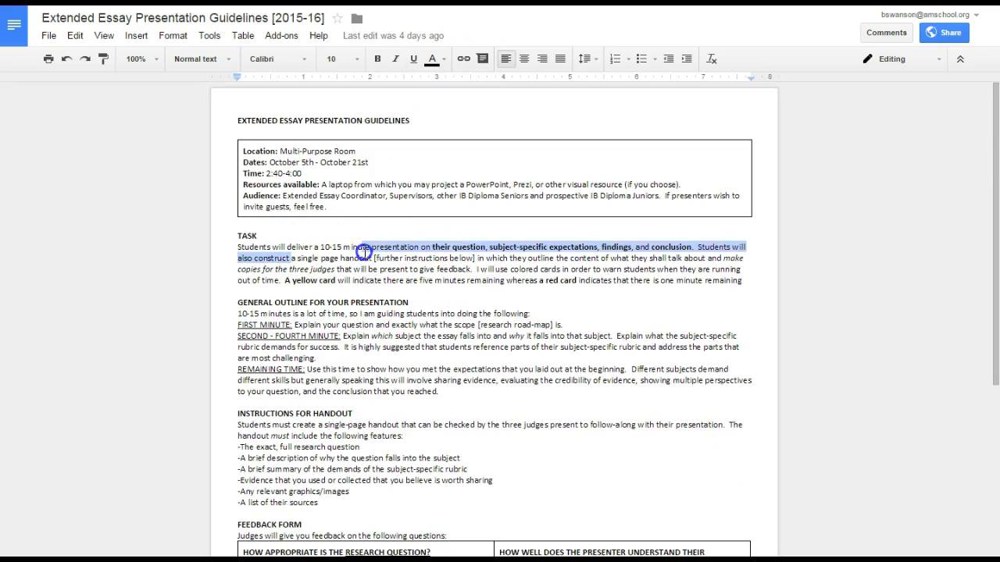
{"action": "left_click", "coordinate": [354, 197]}
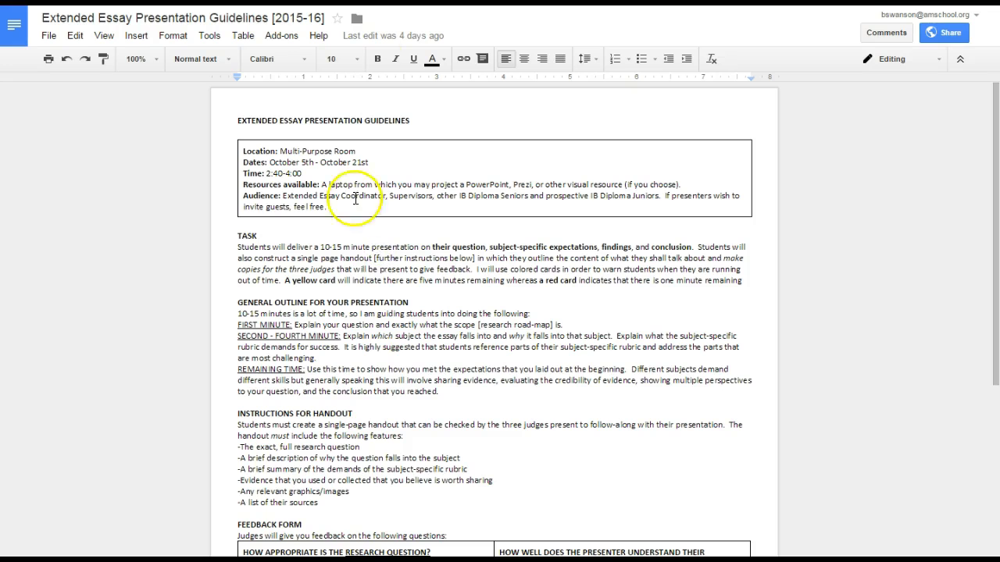